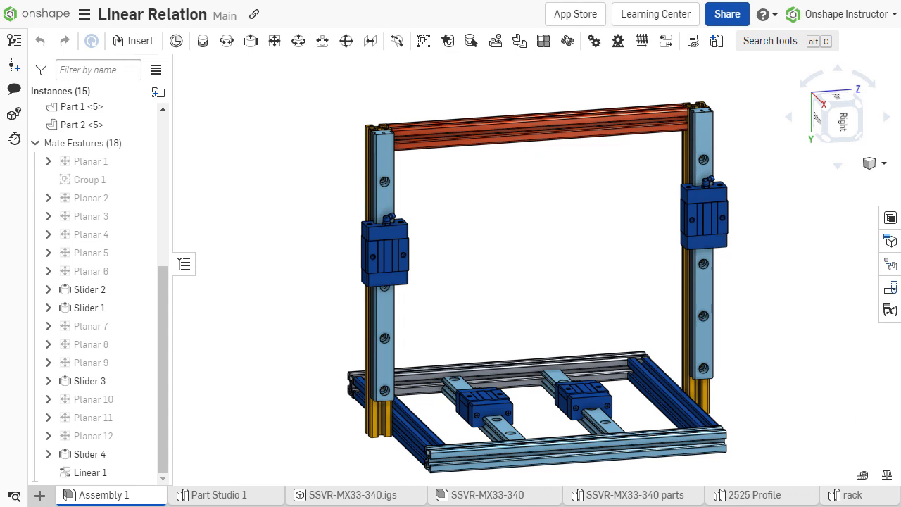
# Start a Linear relation and pick the first mate, bringing up Planar 13's degree-of-freedom choice
pyautogui.click(89, 380)
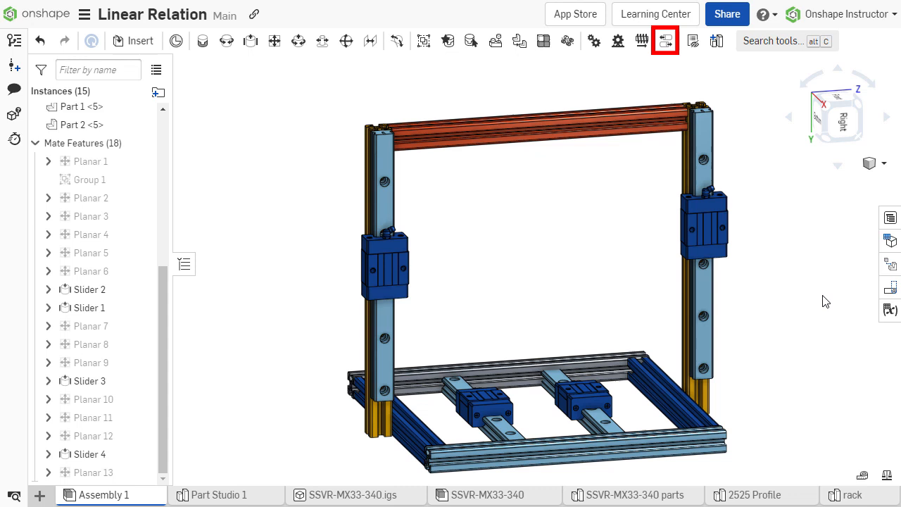
pyautogui.moveTo(774, 228)
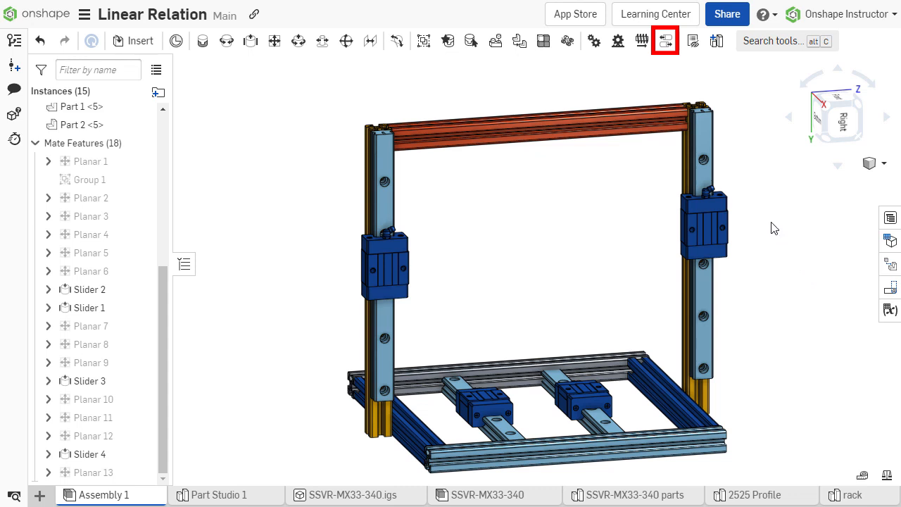
pyautogui.click(664, 39)
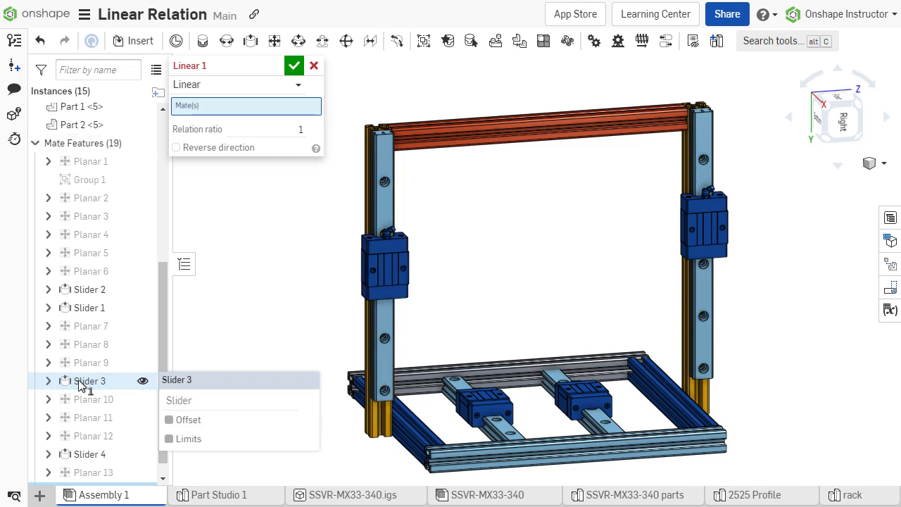
pyautogui.click(90, 453)
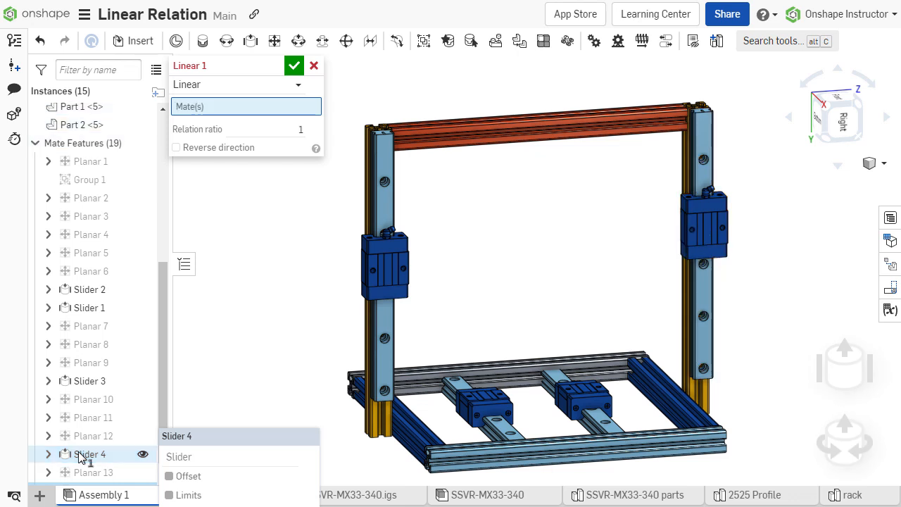
pyautogui.moveTo(92, 472)
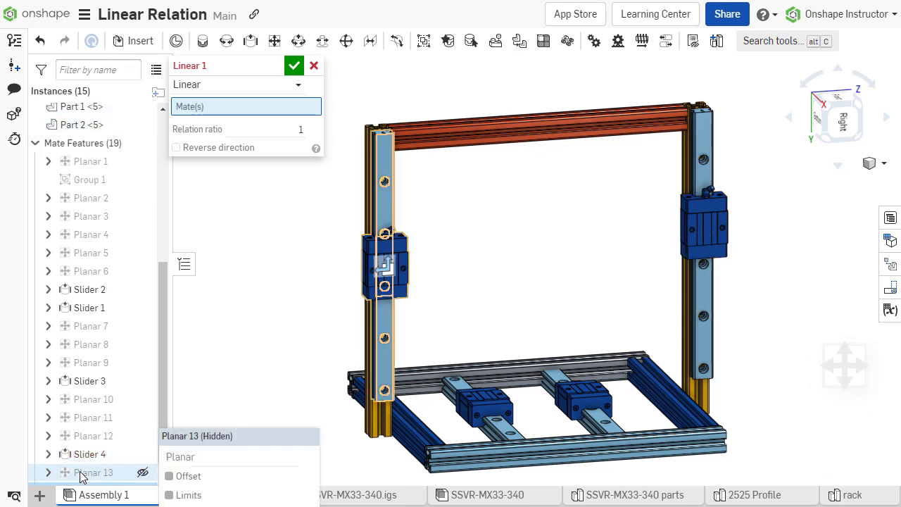
pyautogui.click(93, 473)
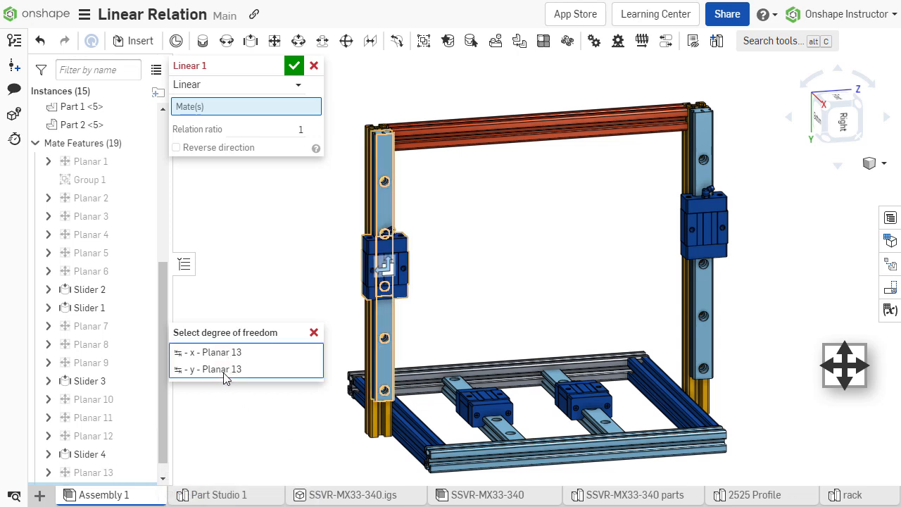
# Link Slider 3 and Slider 4 along z, leave direction unreversed, and begin editing the ratio
pyautogui.click(213, 369)
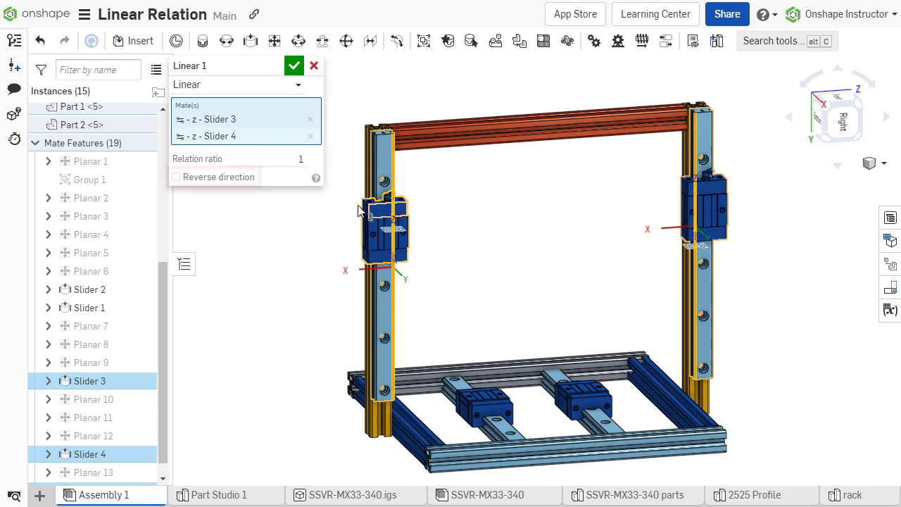
pyautogui.click(178, 177)
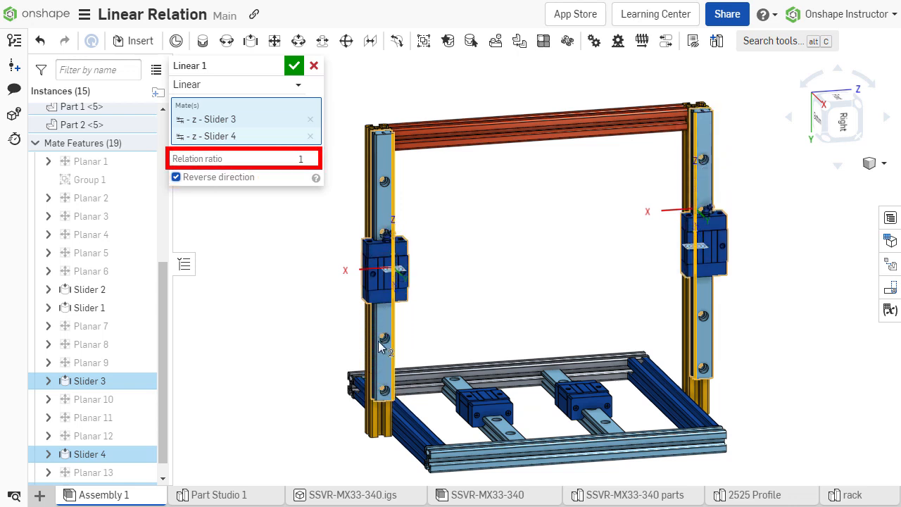
pyautogui.click(176, 177)
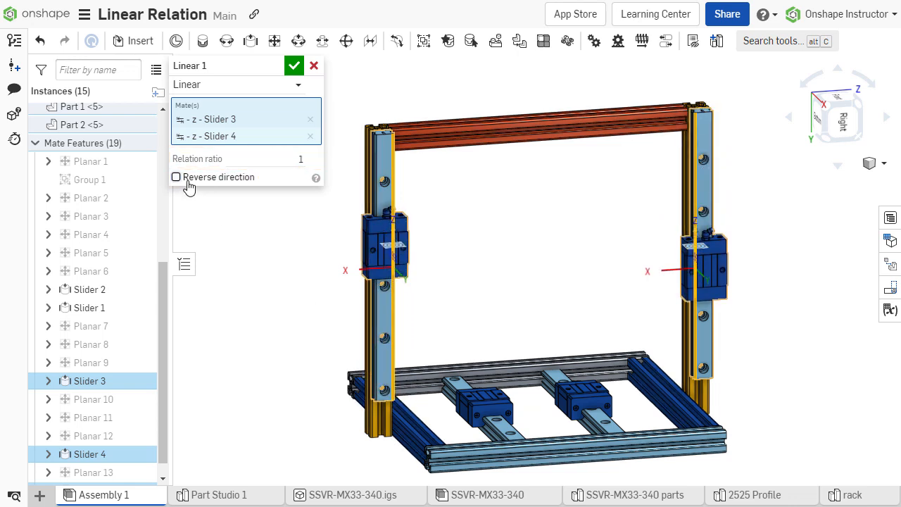
pyautogui.click(176, 177)
pyautogui.write('0.5')
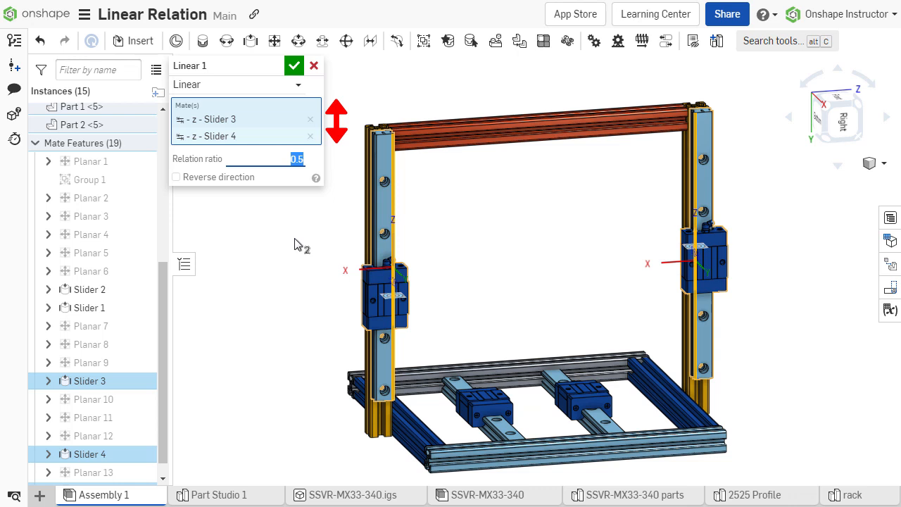
pyautogui.moveTo(366, 282)
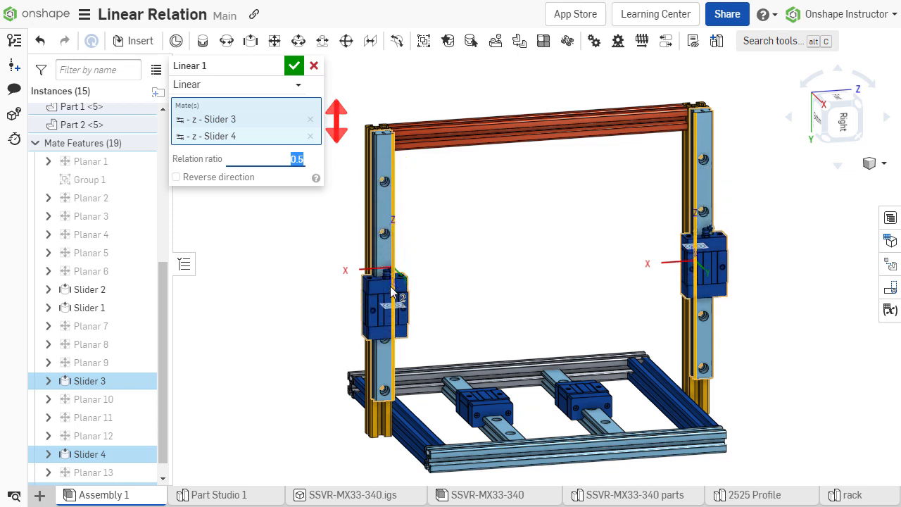
# Accept the Linear 1 relation with its new non-1 ratio between the sliders
pyautogui.click(310, 119)
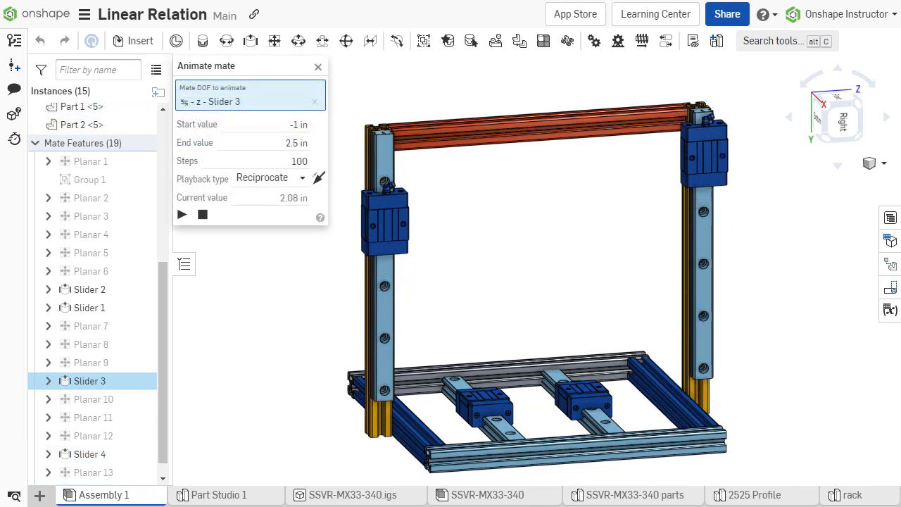
# Play the Slider 3 animation from -1 in to 2.5 in, reciprocating, moving both carriages
pyautogui.click(182, 214)
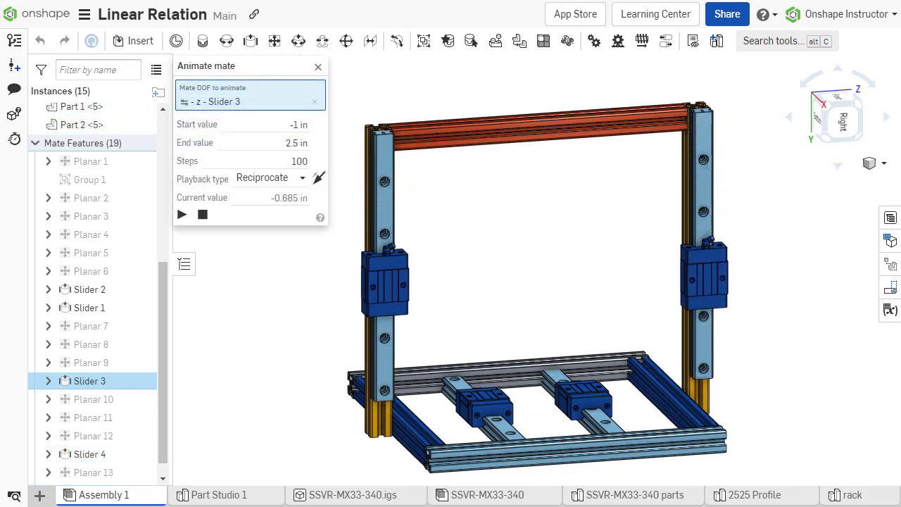